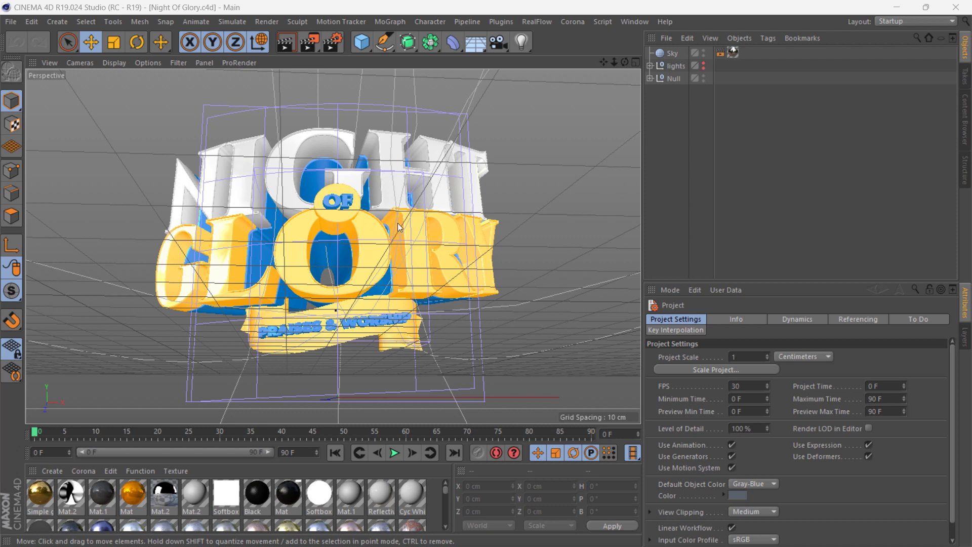
mouse_move(248, 232)
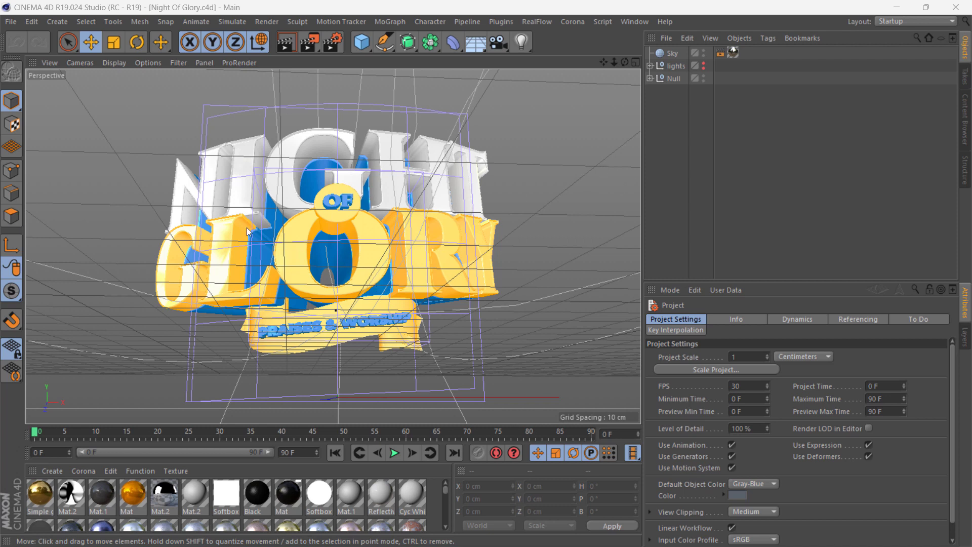
mouse_move(408, 217)
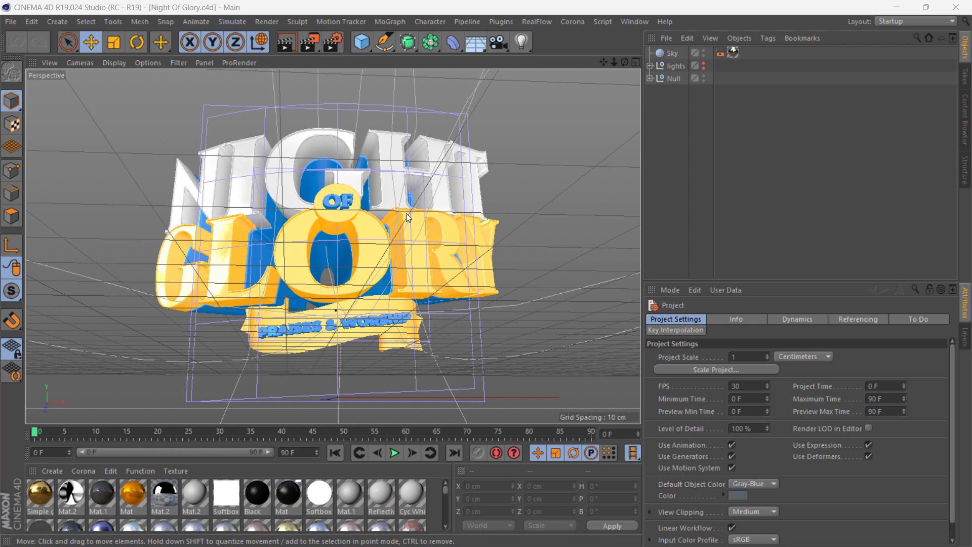
mouse_move(604, 135)
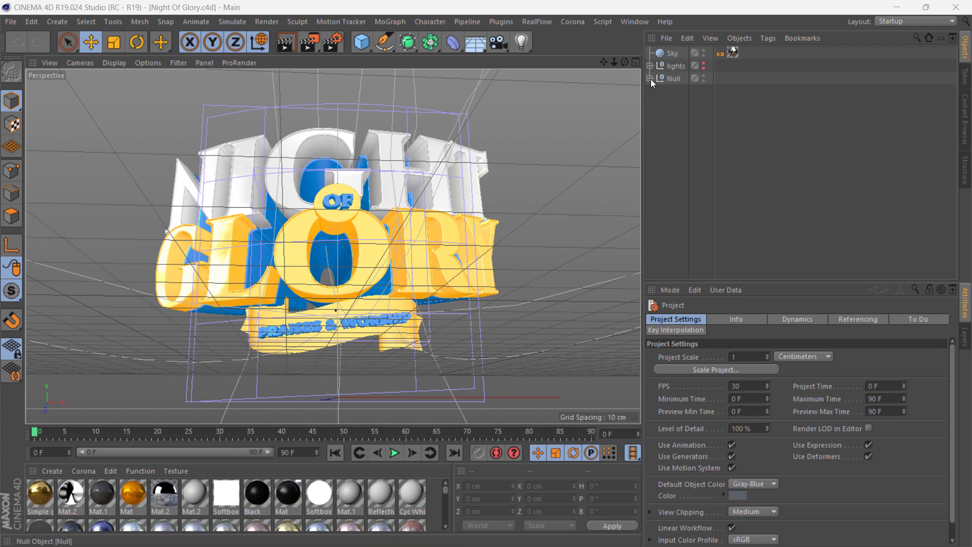
mouse_move(651, 81)
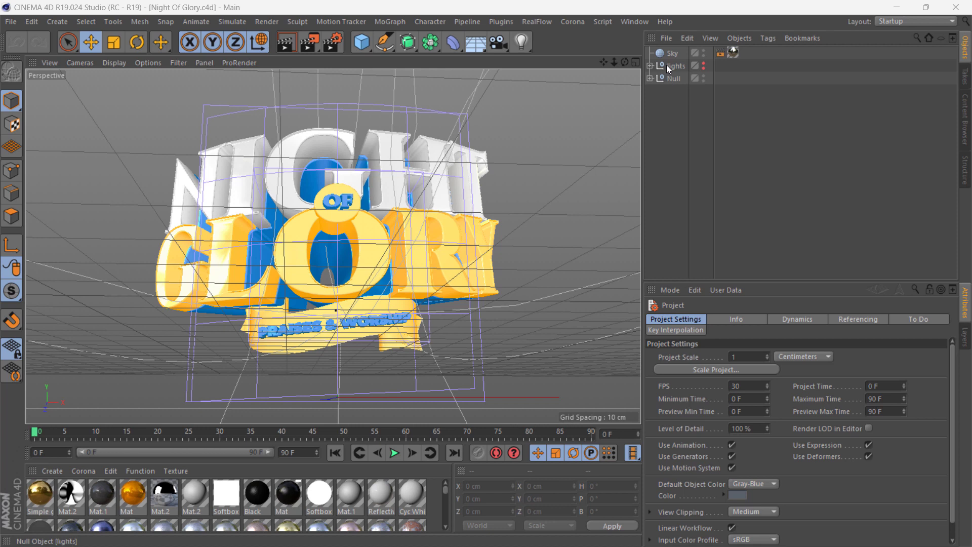
mouse_move(674, 66)
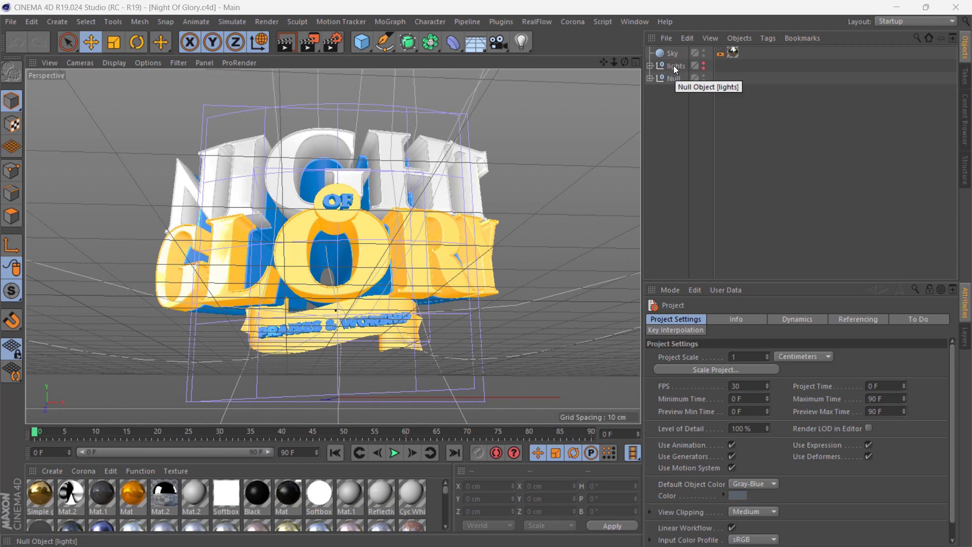
mouse_move(486, 185)
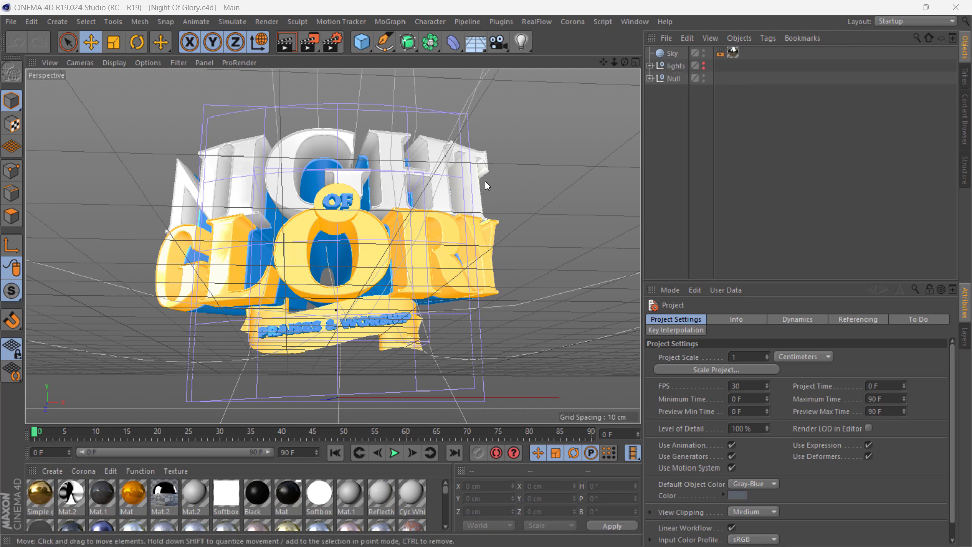
mouse_move(512, 205)
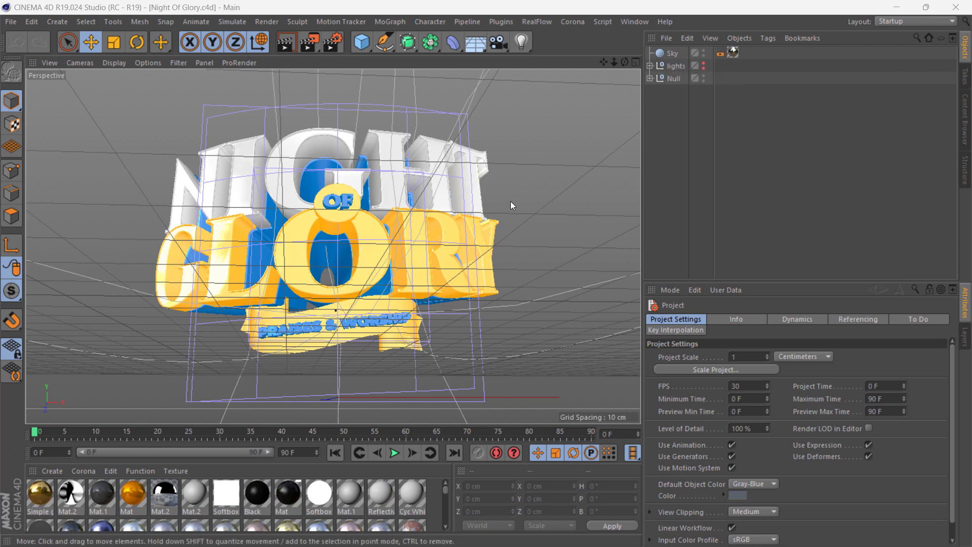
mouse_move(673, 78)
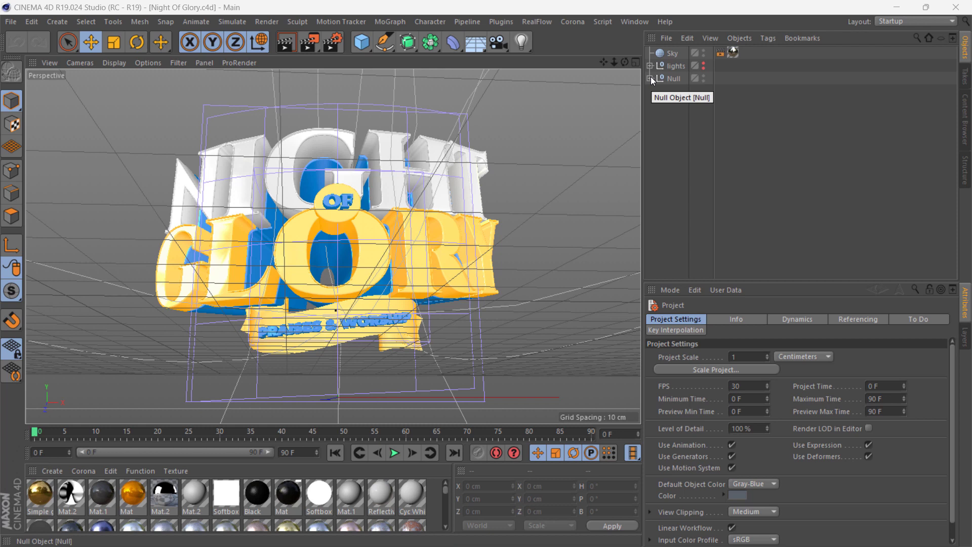
Step: Expand the Null group, select the OF extrude, and expand Night.2 to reveal Text.1
left_click(650, 78)
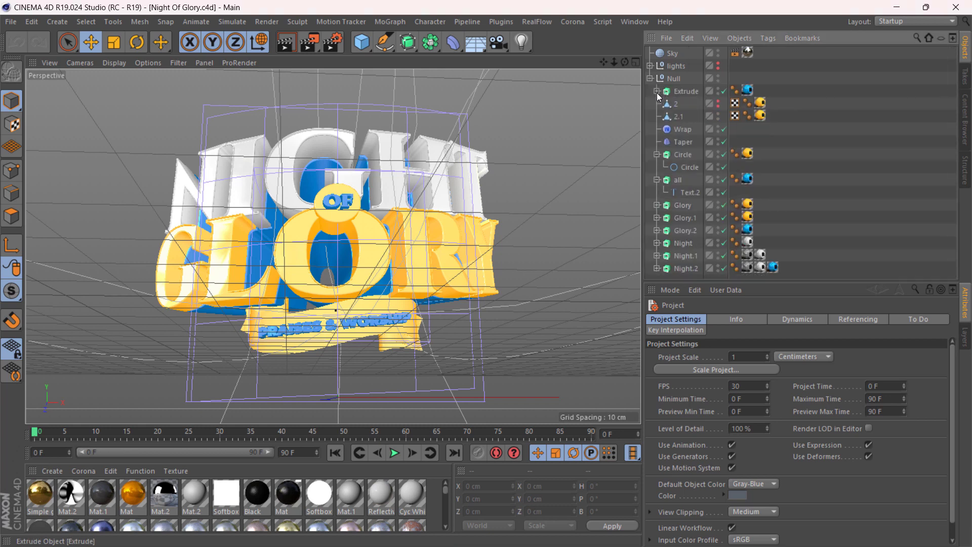
left_click(658, 155)
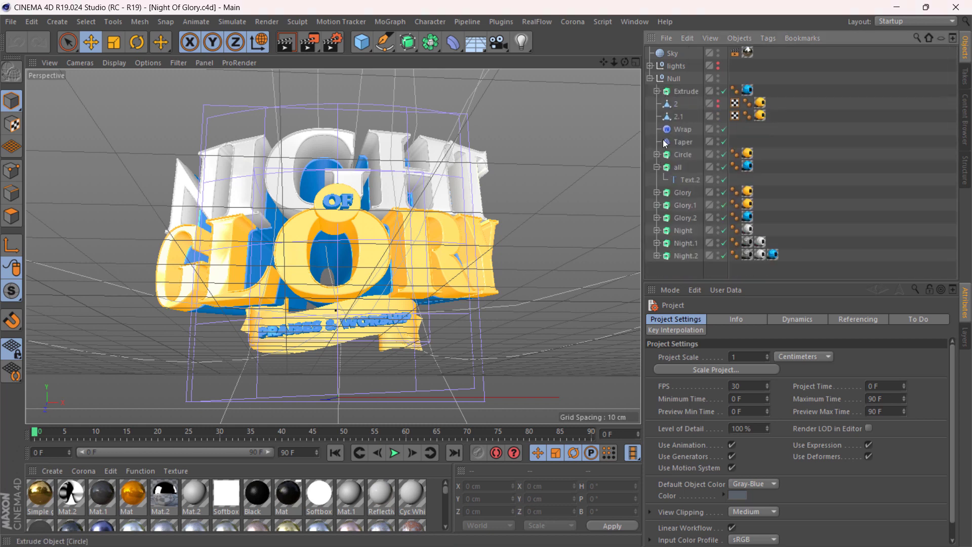
left_click(676, 103)
type("OF")
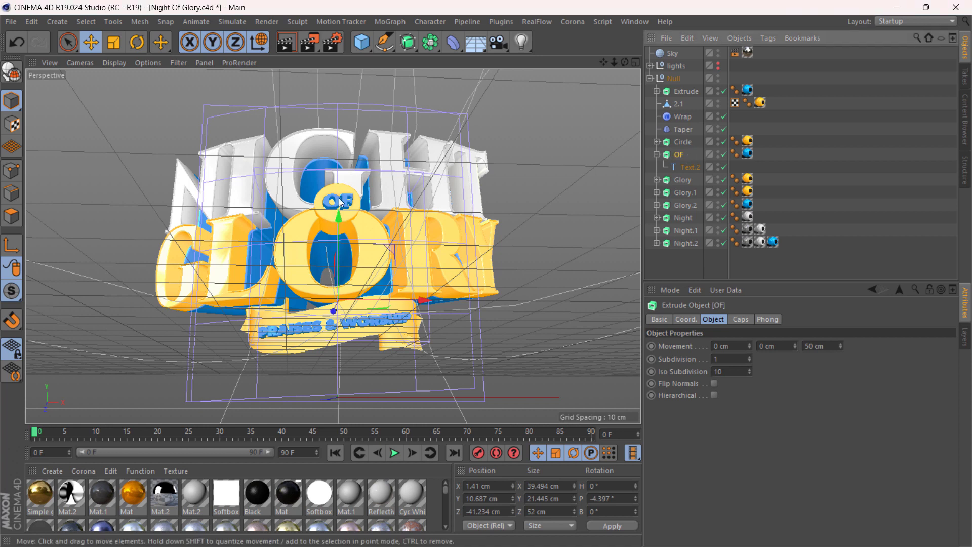
left_click(659, 154)
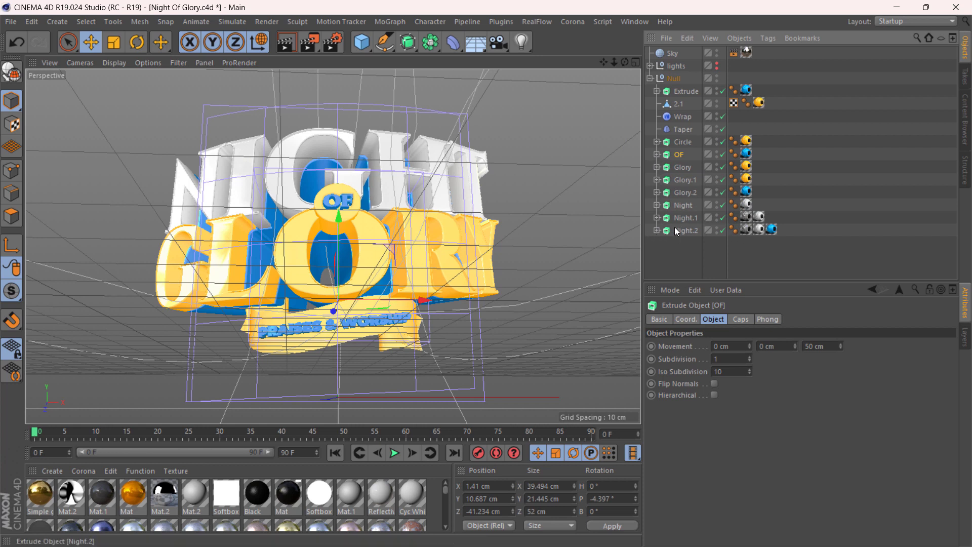
mouse_move(687, 244)
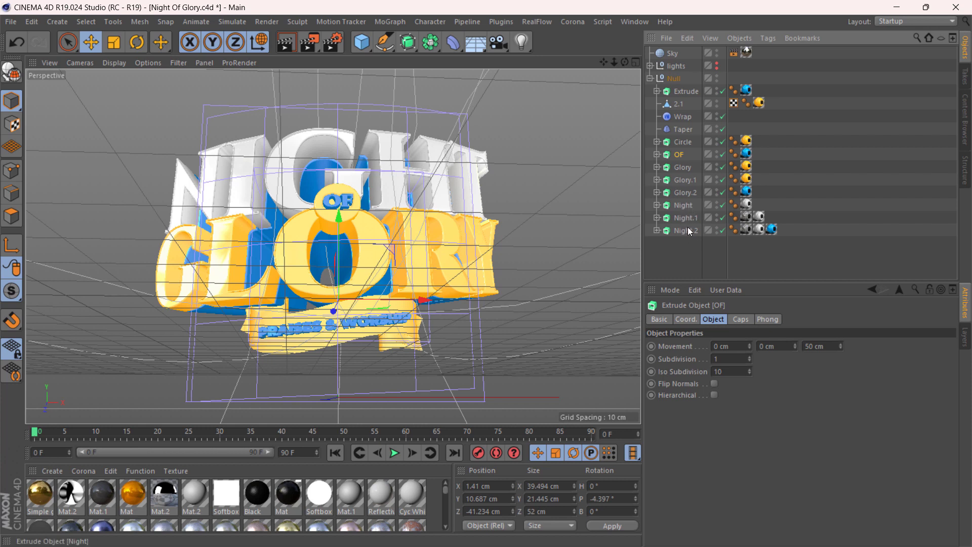
mouse_move(656, 232)
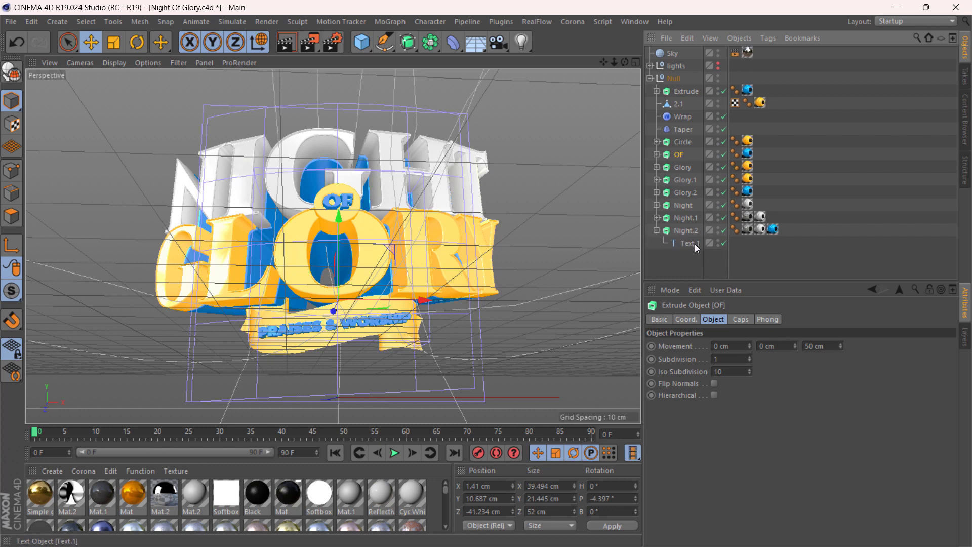
Step: Change Night.2's Text.1 content from NIGHT to BABY in its Object properties
left_click(687, 243)
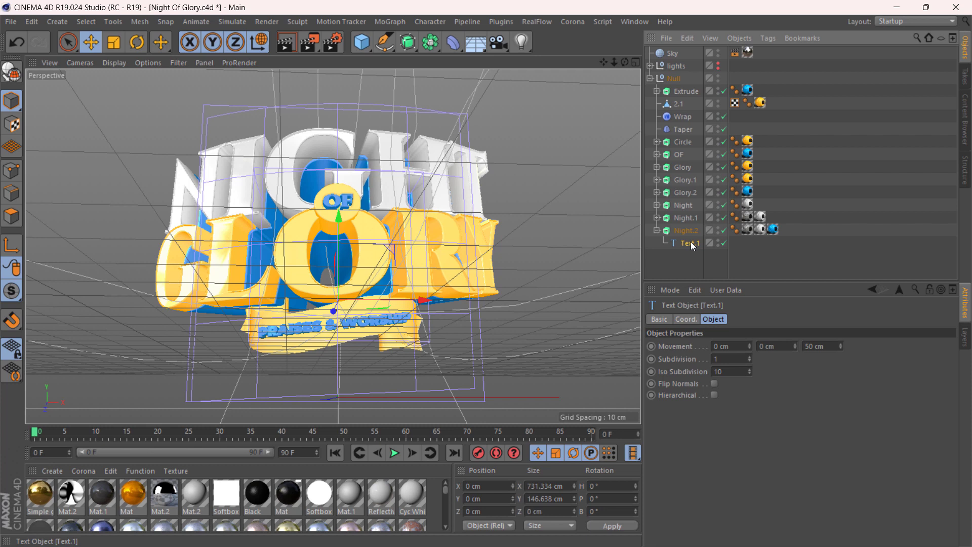
left_click(688, 243)
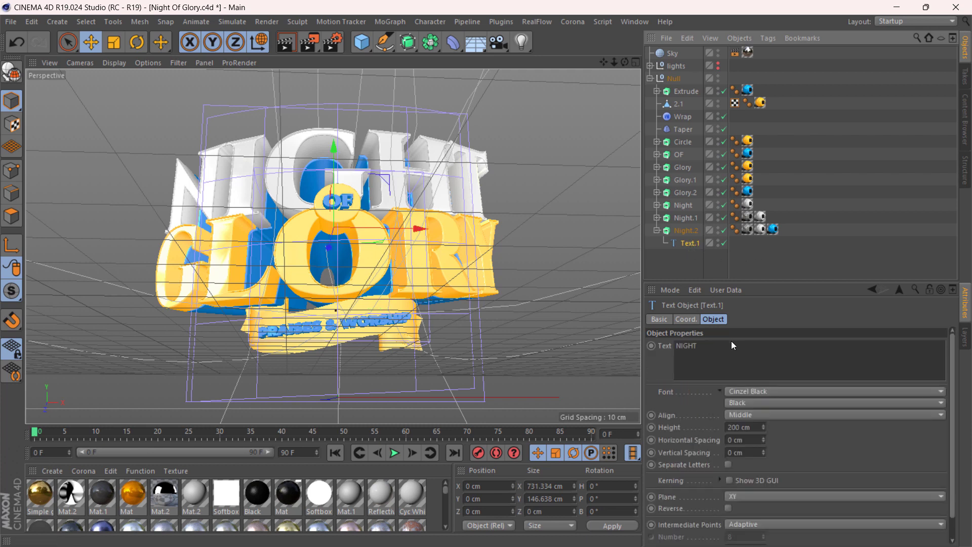
left_click(694, 345)
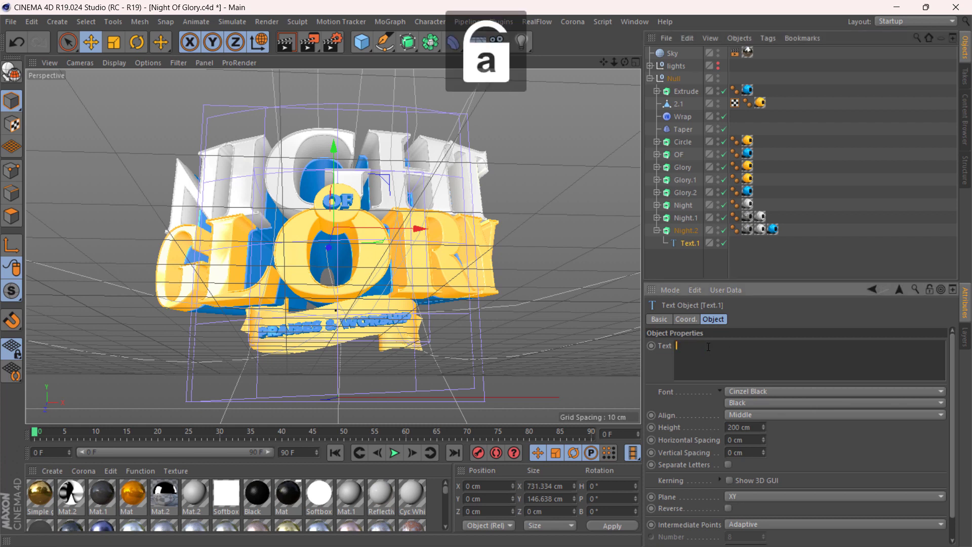
type("BAB")
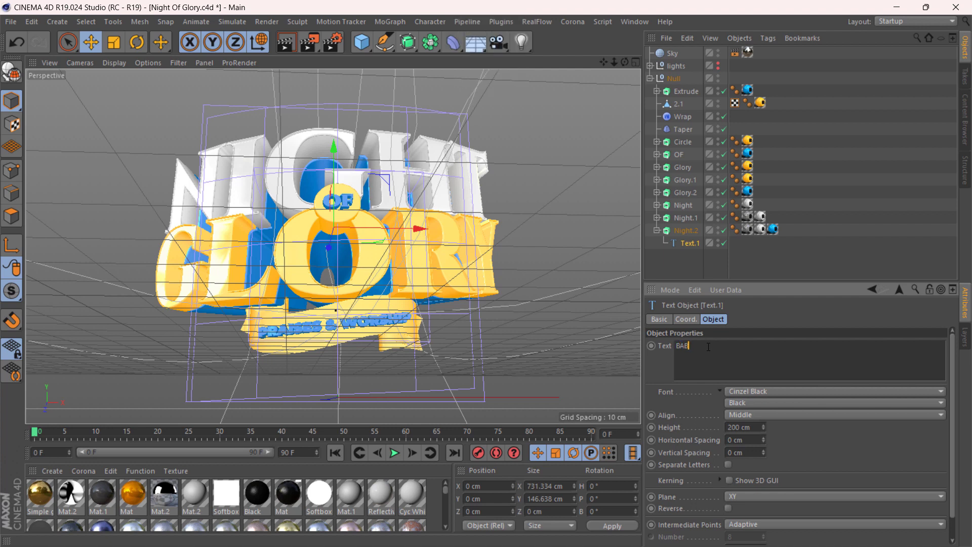
type("Y")
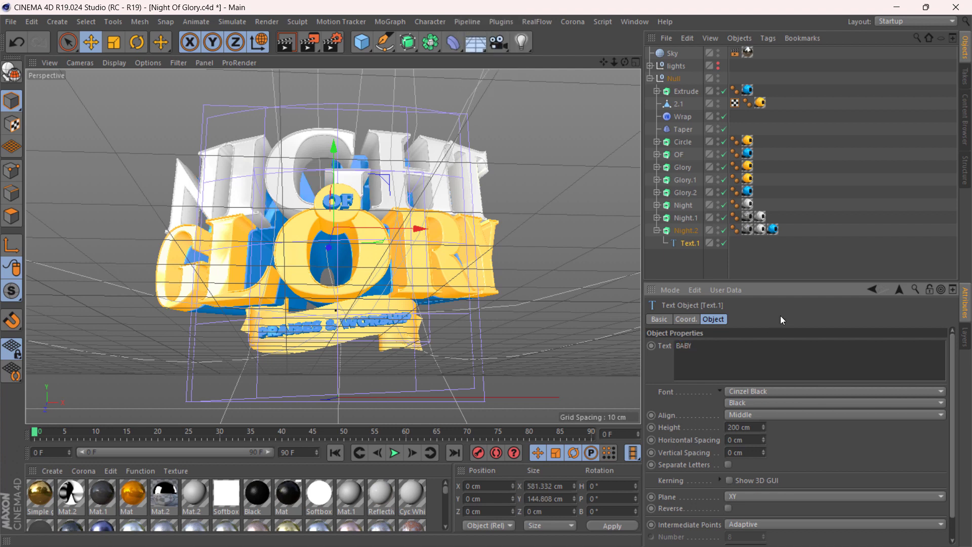
mouse_move(668, 221)
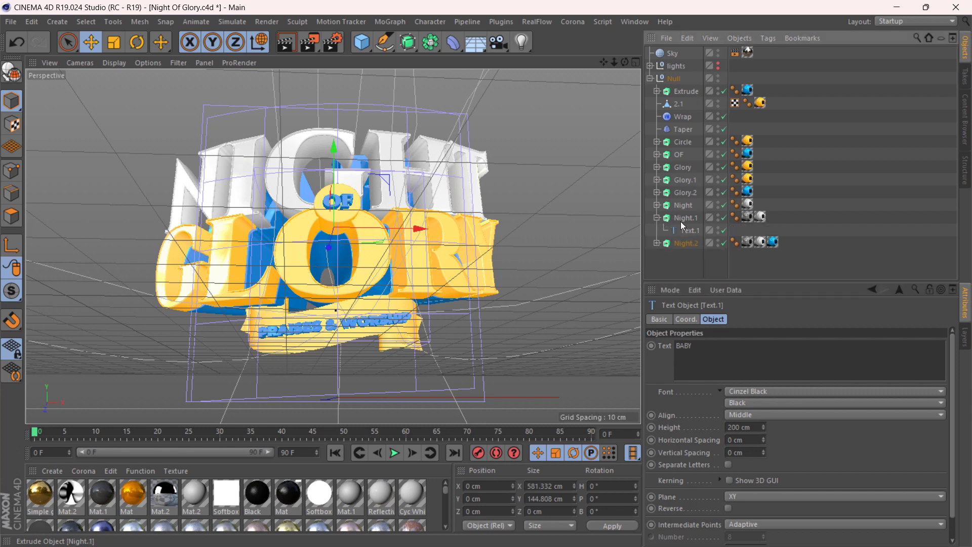
Step: Select the Text.1 objects under Night and Night.1 and type BABY into their Text field
left_click(658, 205)
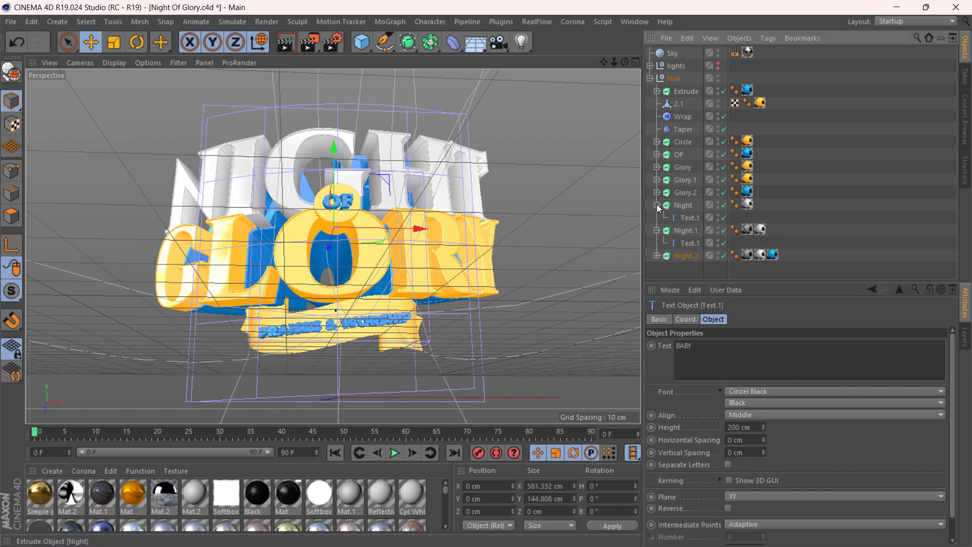
left_click(688, 218)
type("N")
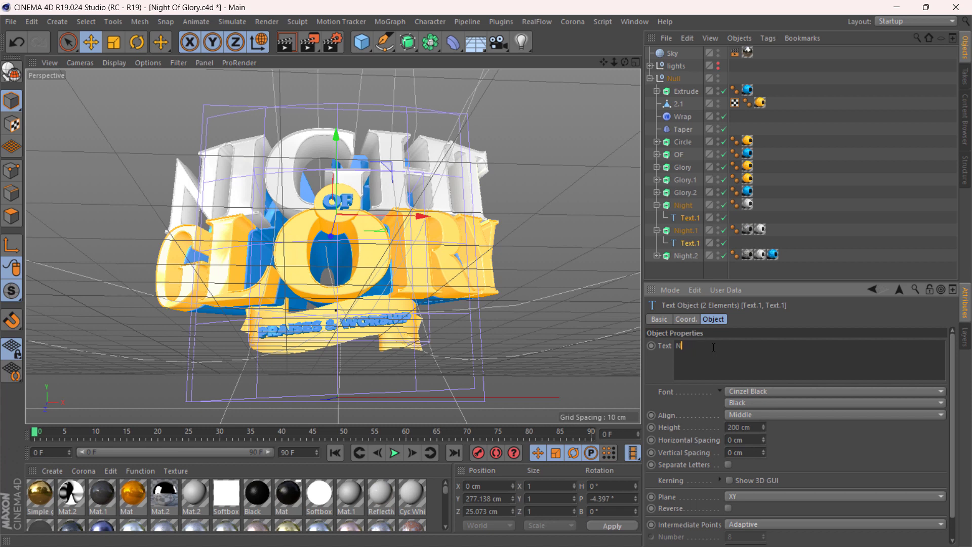
type("BAE")
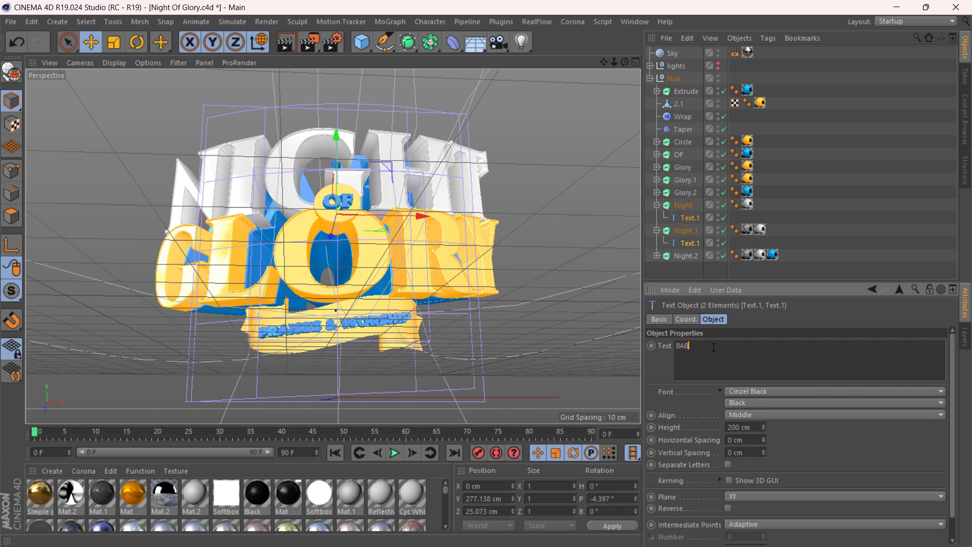
type("Y")
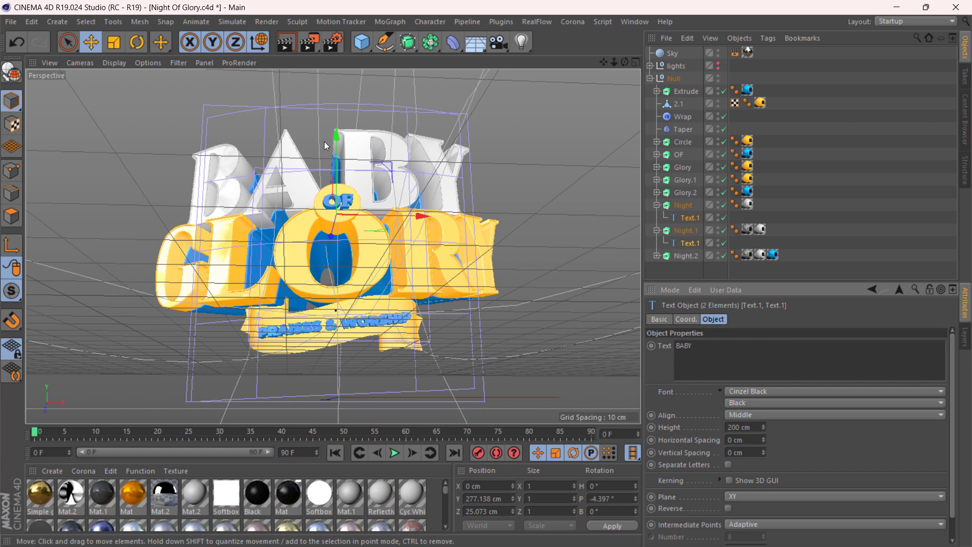
mouse_move(662, 256)
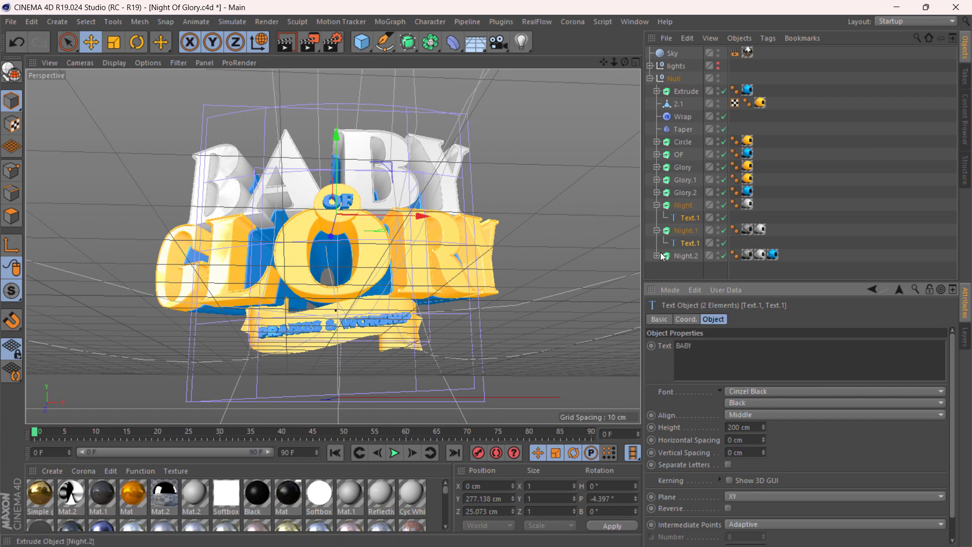
mouse_move(657, 256)
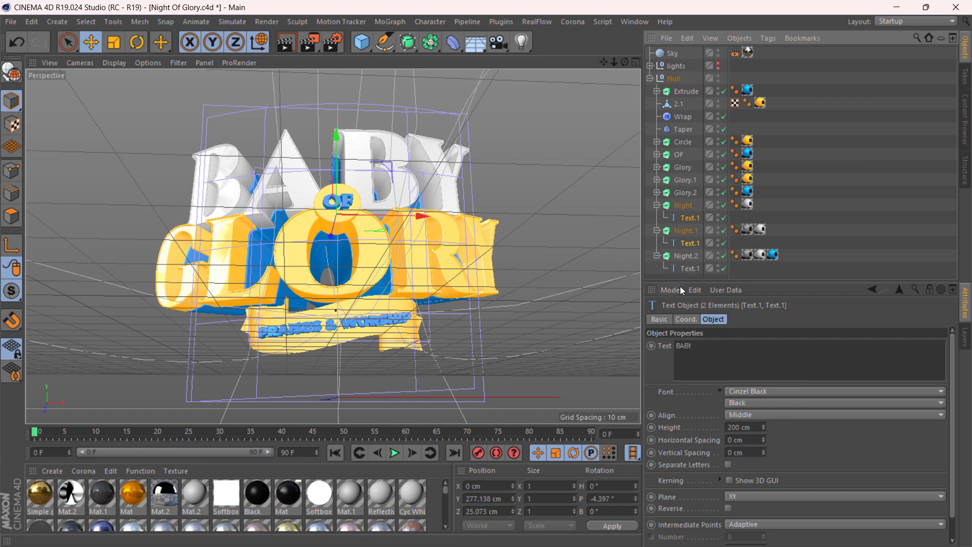
mouse_move(688, 268)
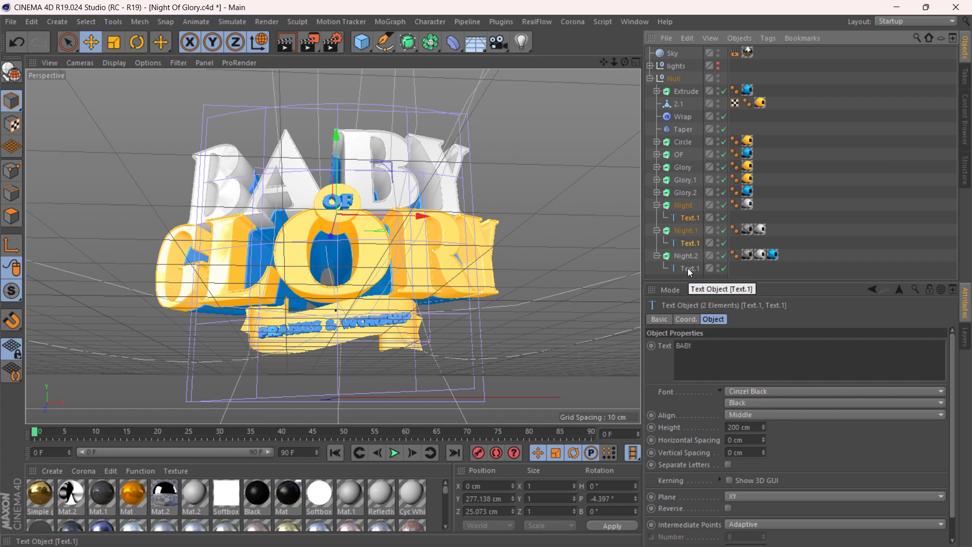
Step: Set all three Night text objects back to NIGHT, then collapse the Night groups
left_click(688, 268)
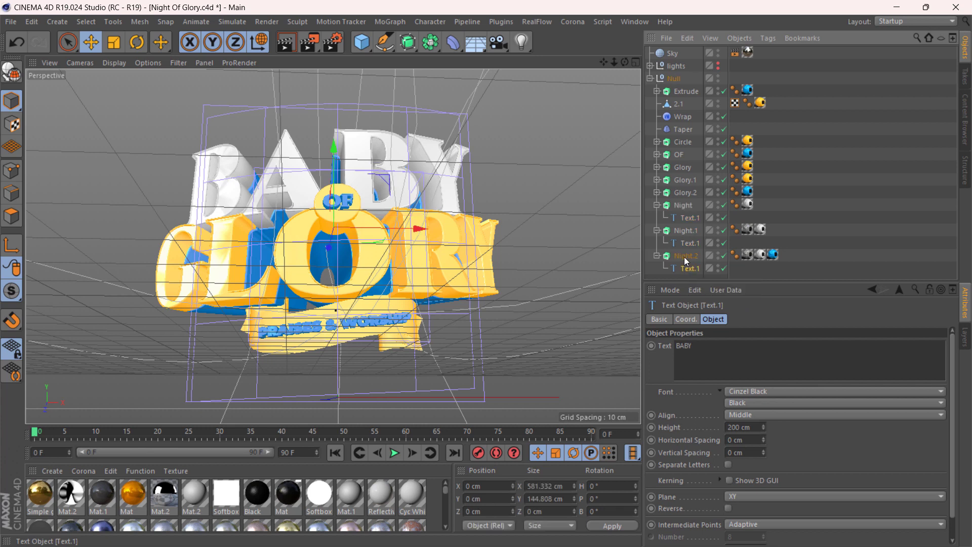
left_click(689, 217)
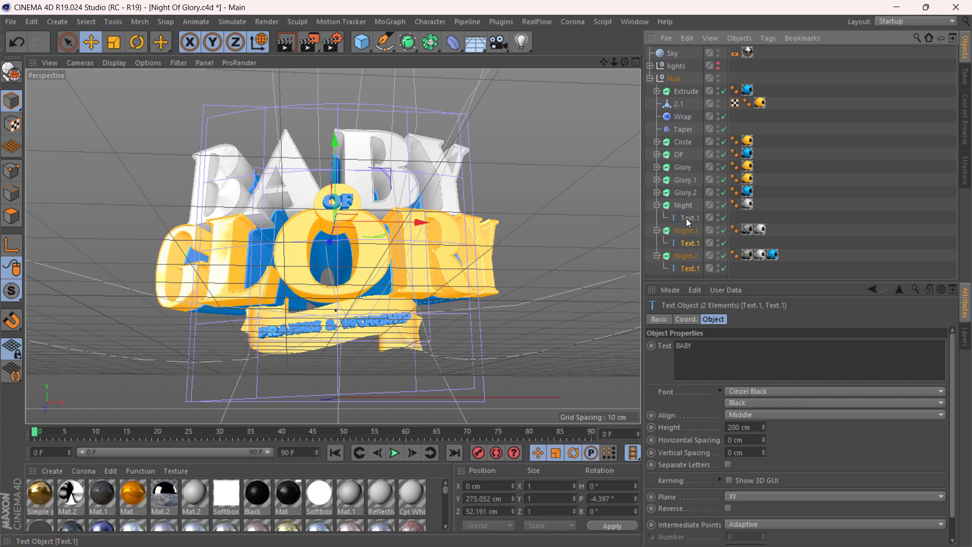
left_click(689, 218)
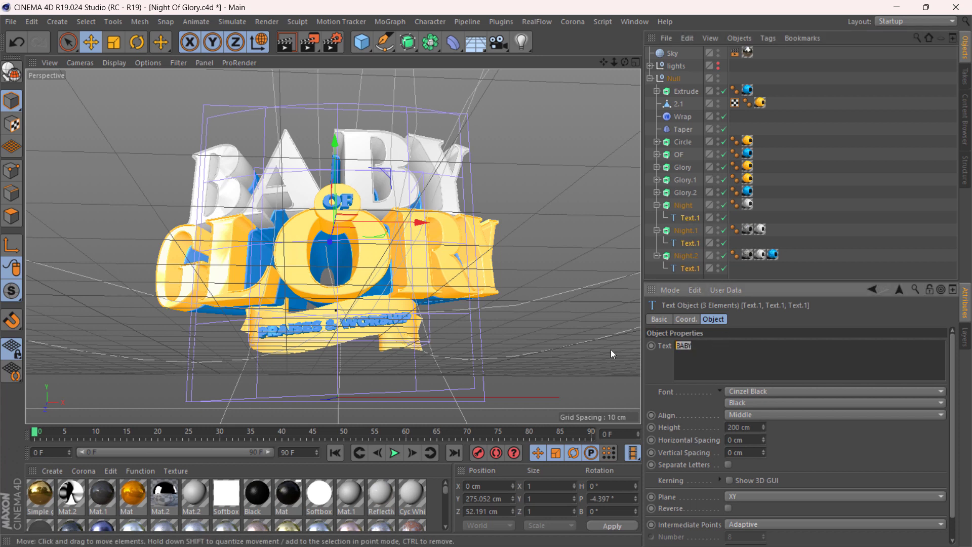
type("NIGHT")
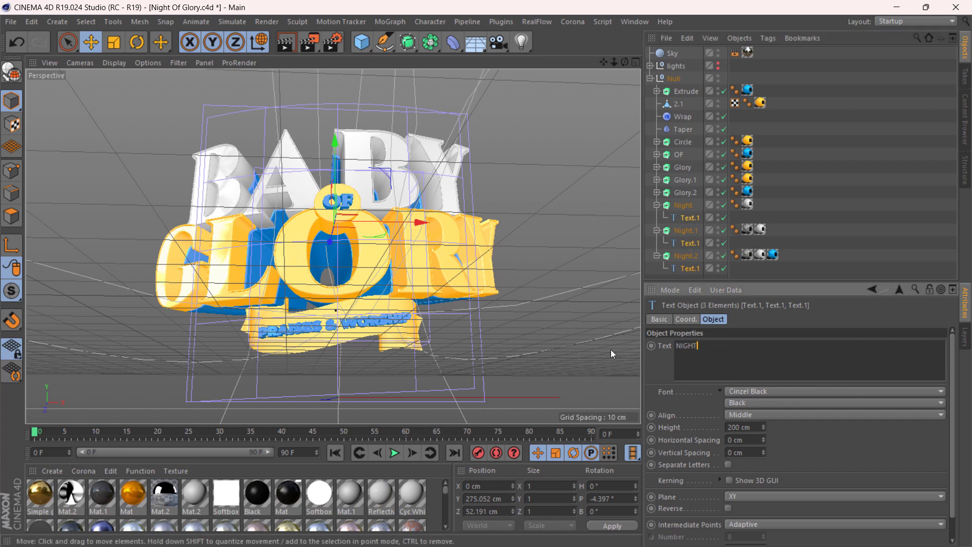
left_click(737, 334)
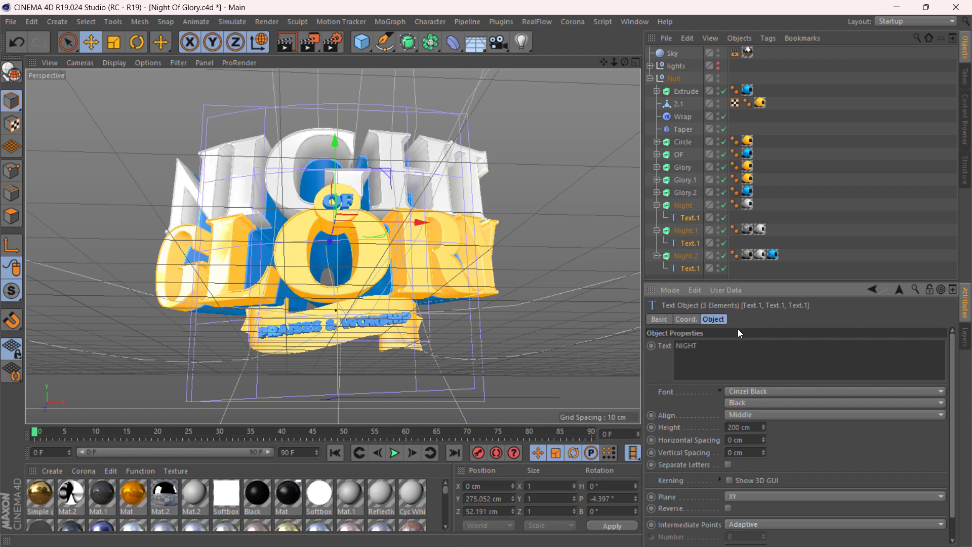
left_click(657, 230)
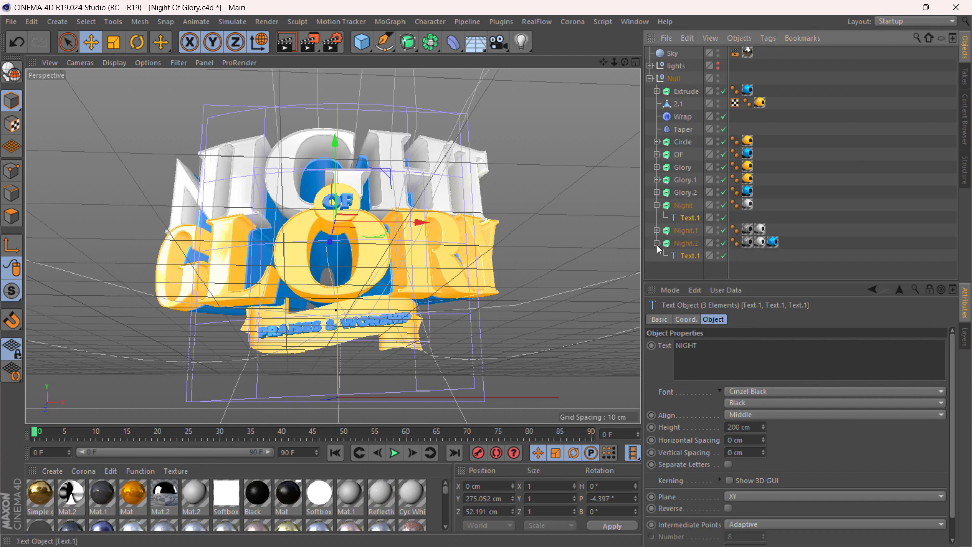
left_click(658, 205)
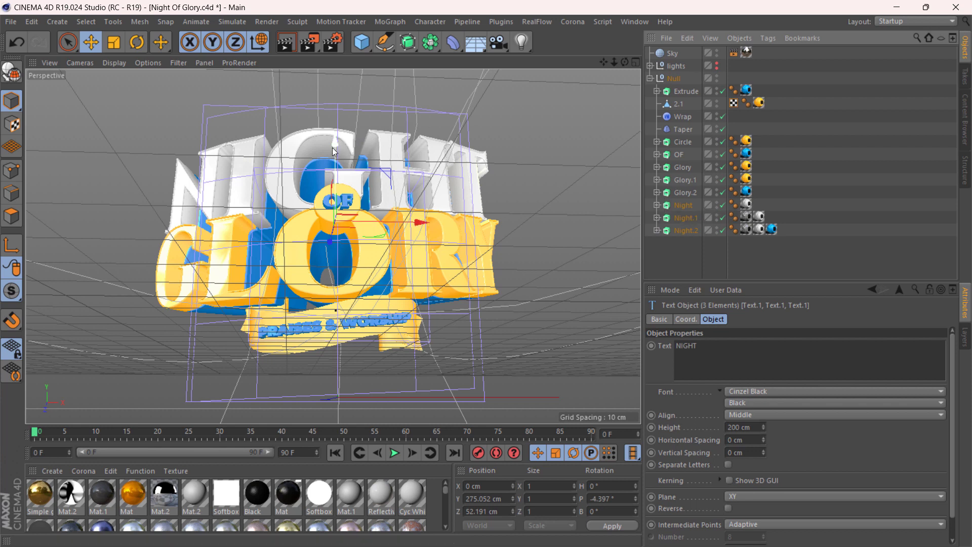
mouse_move(414, 203)
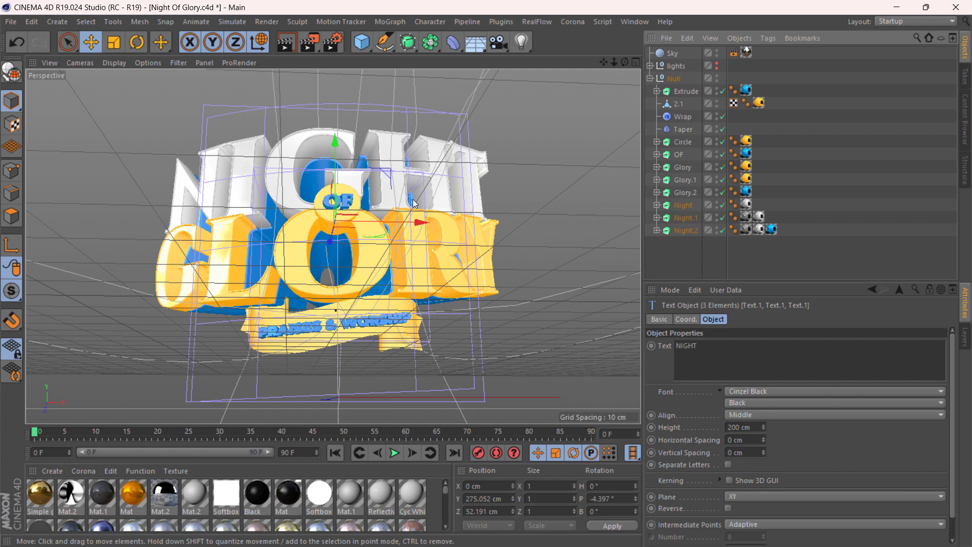
mouse_move(274, 210)
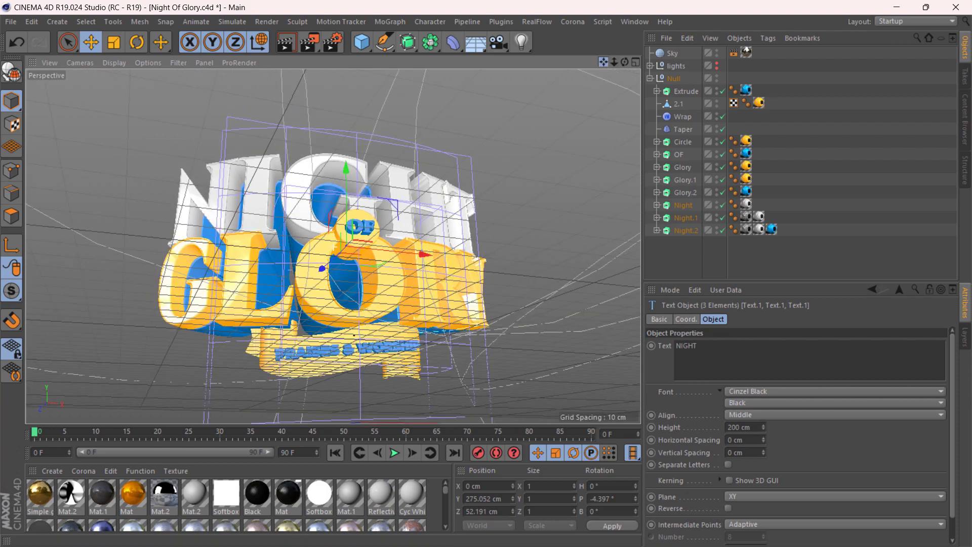
Step: Zoom out on the title and switch to the four-view layout with top, right and front views
scroll("down", 3)
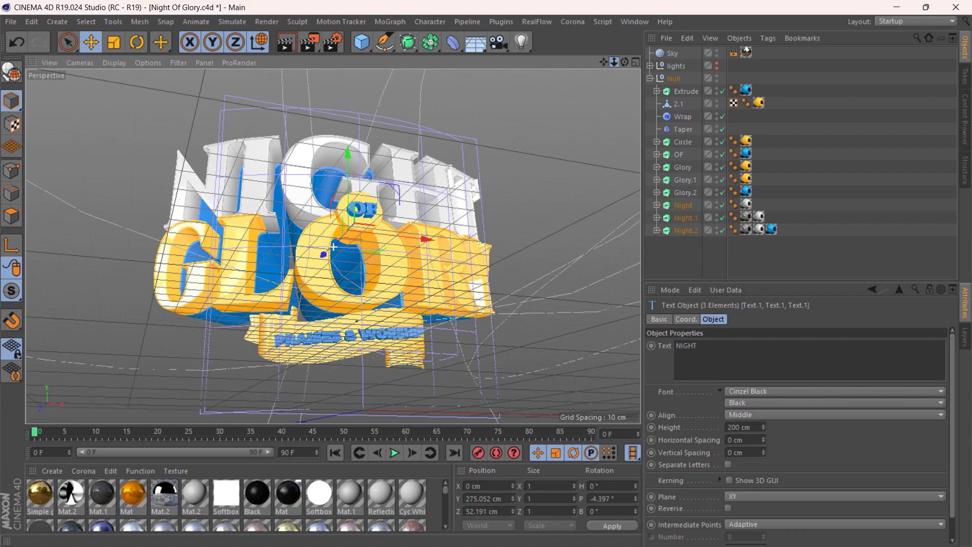
scroll("down", 3)
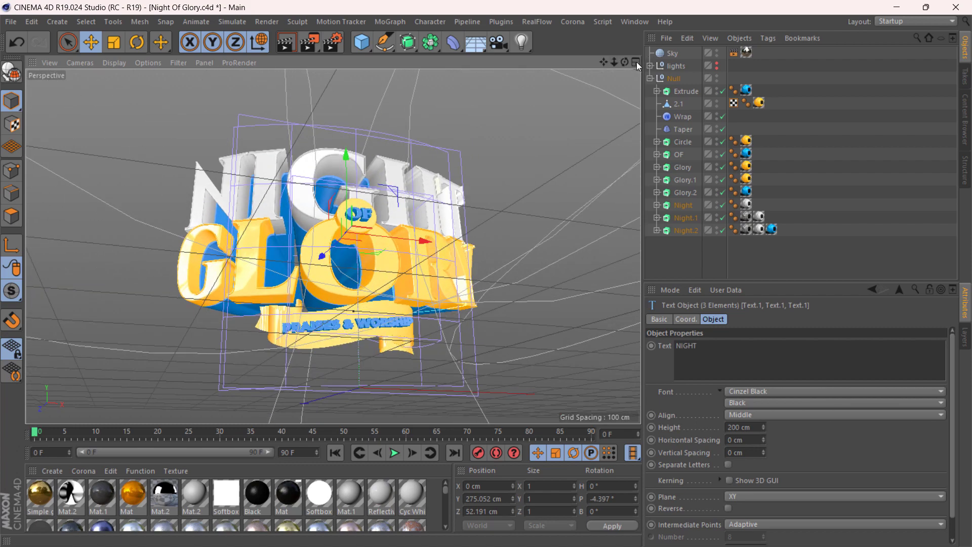
left_click(633, 62)
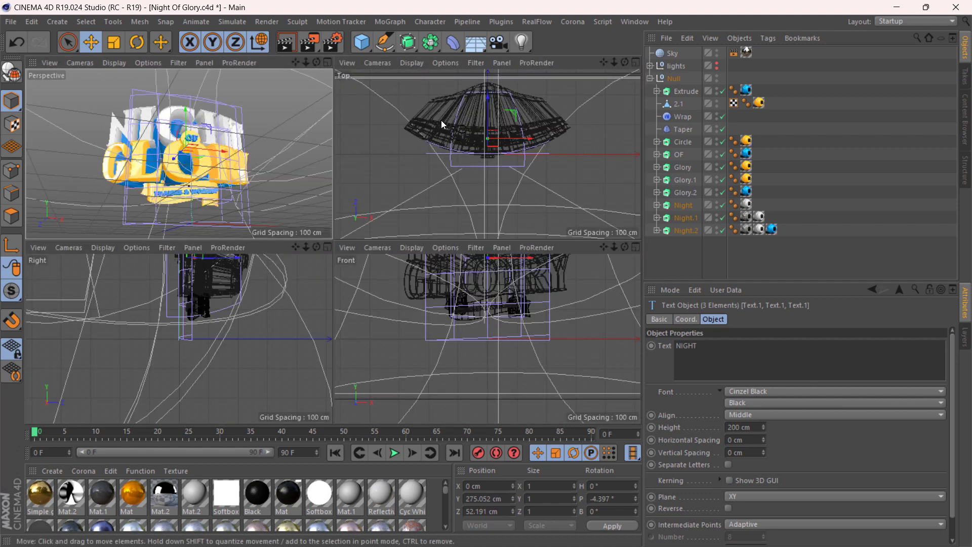
mouse_move(207, 166)
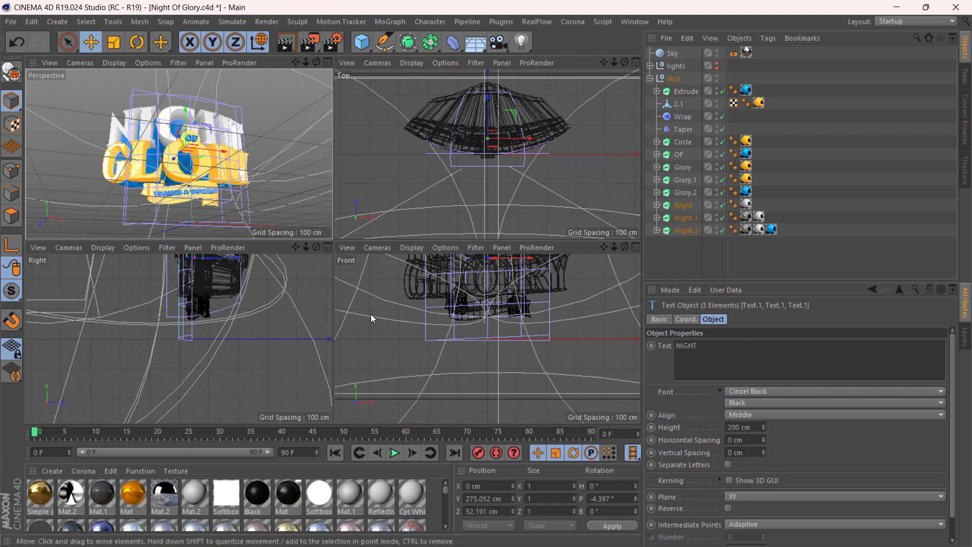
mouse_move(430, 76)
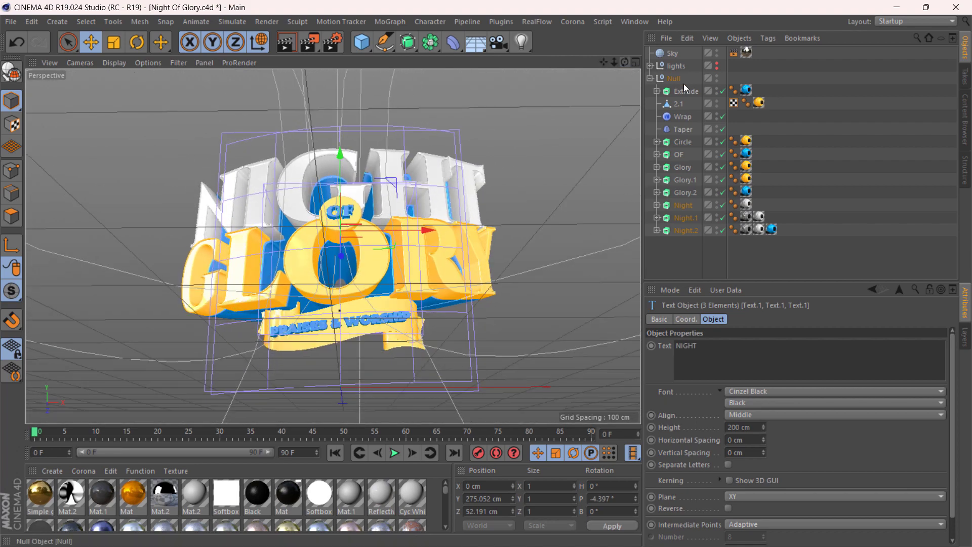
left_click(678, 104)
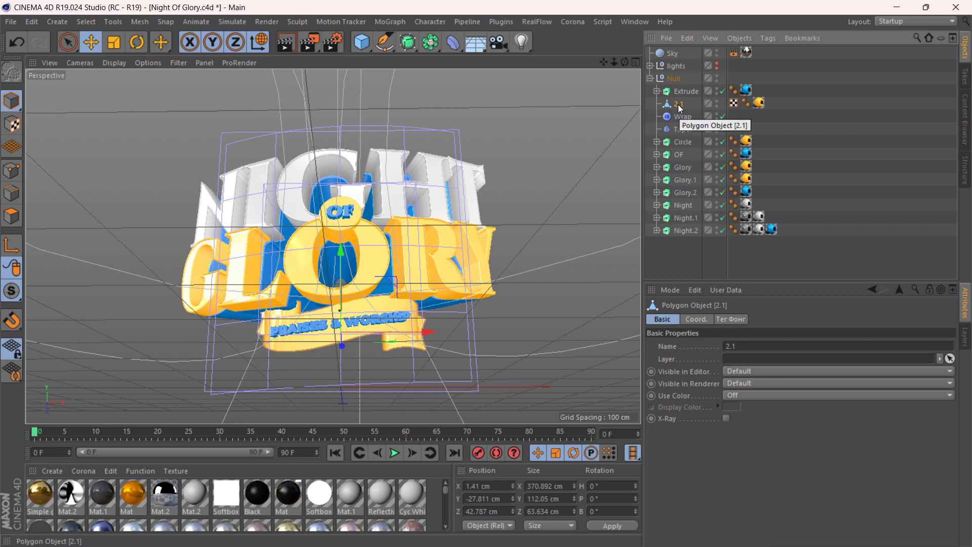
mouse_move(761, 110)
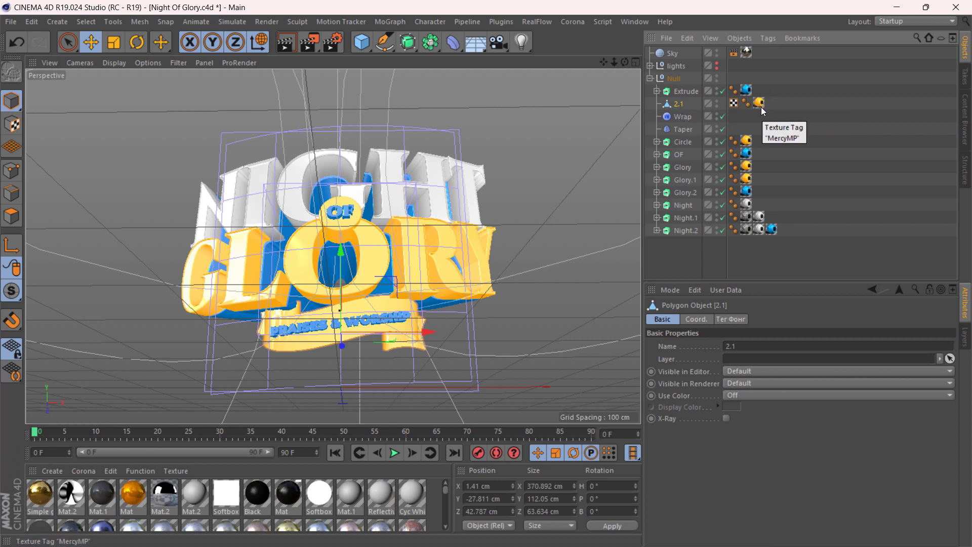
mouse_move(762, 102)
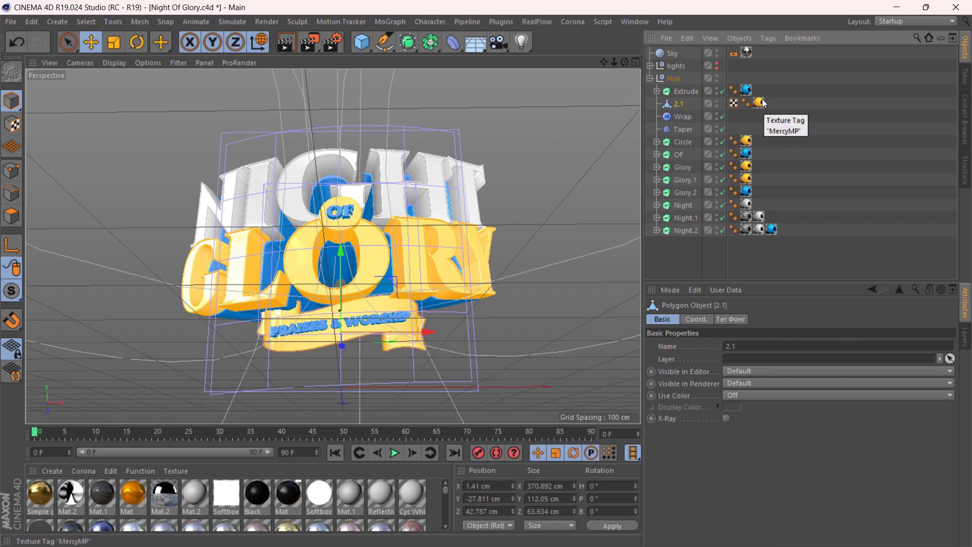
mouse_move(262, 505)
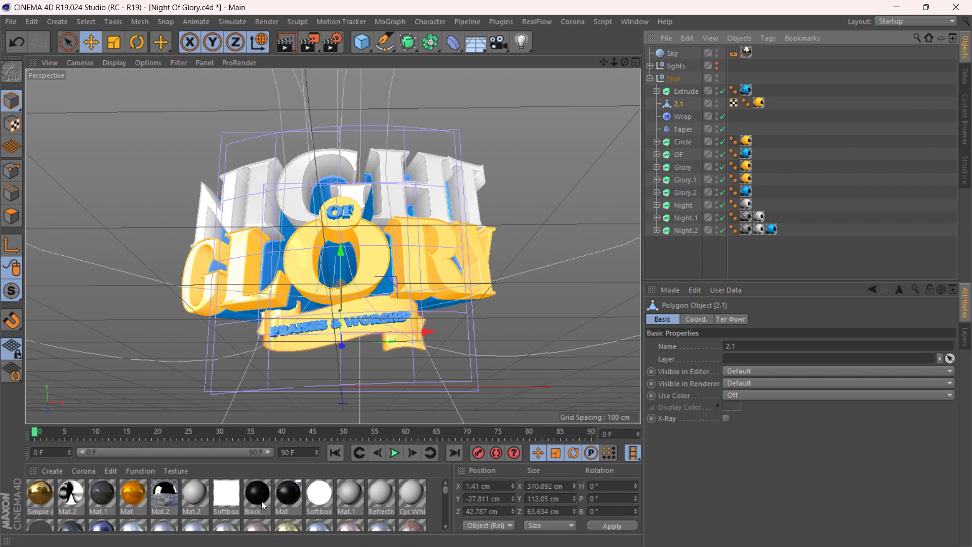
mouse_move(415, 502)
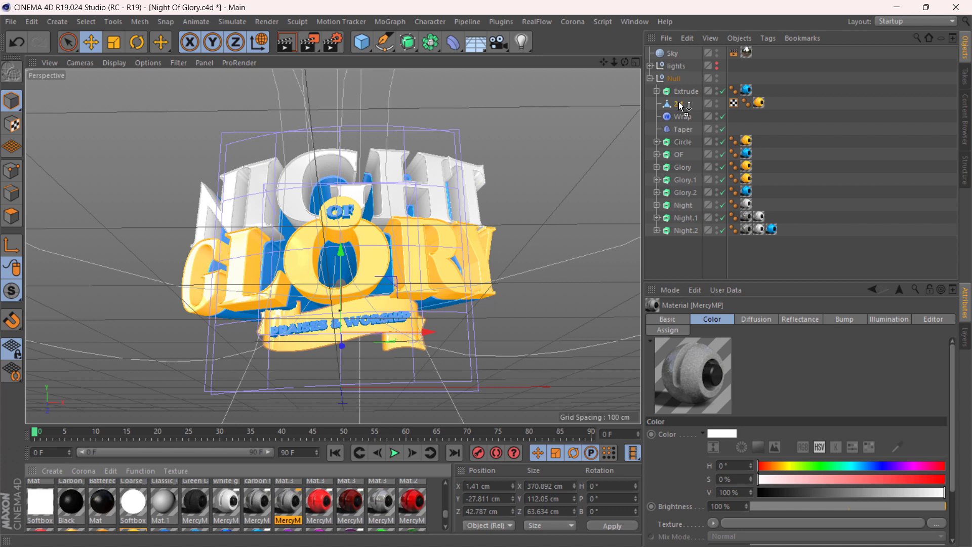
left_click(770, 103)
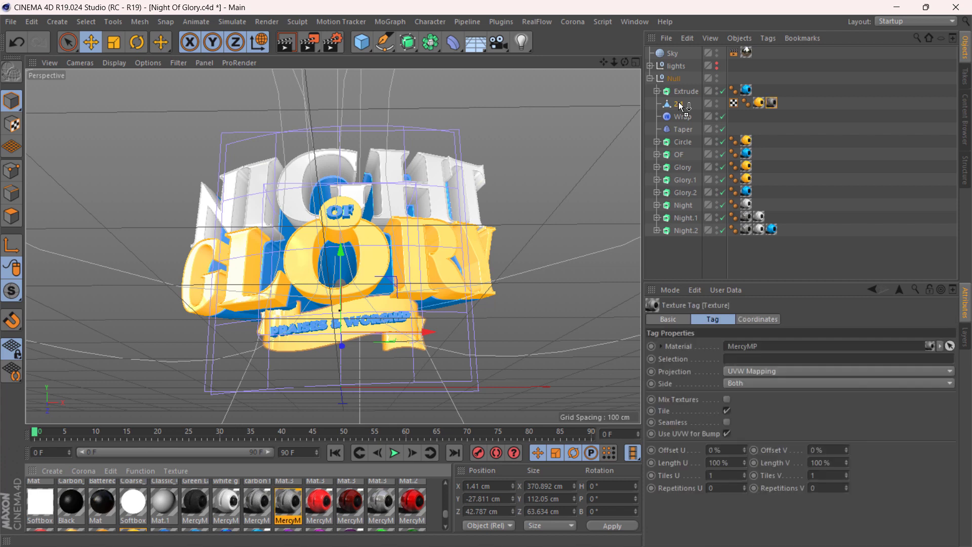
left_click(771, 103)
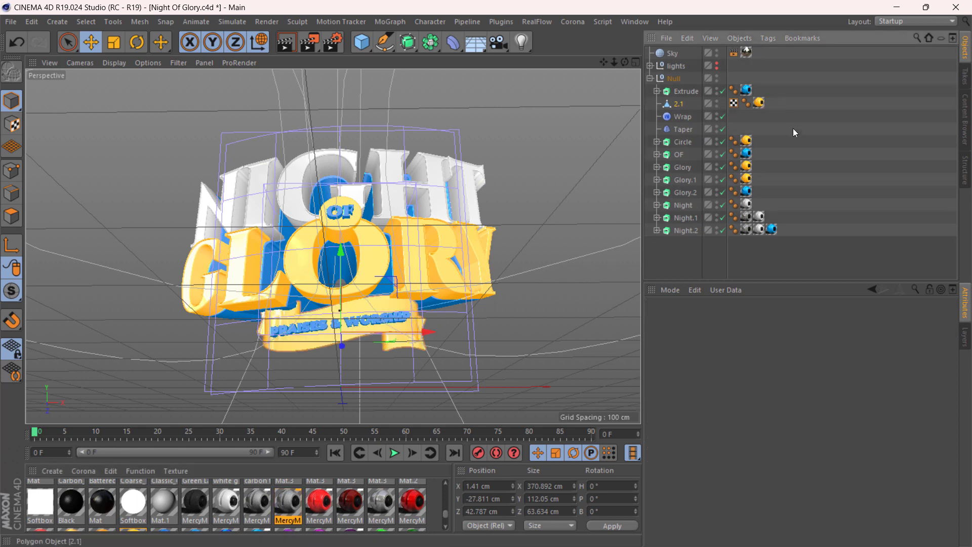
Step: Collapse the Null hierarchy in the Object Manager
left_click(682, 117)
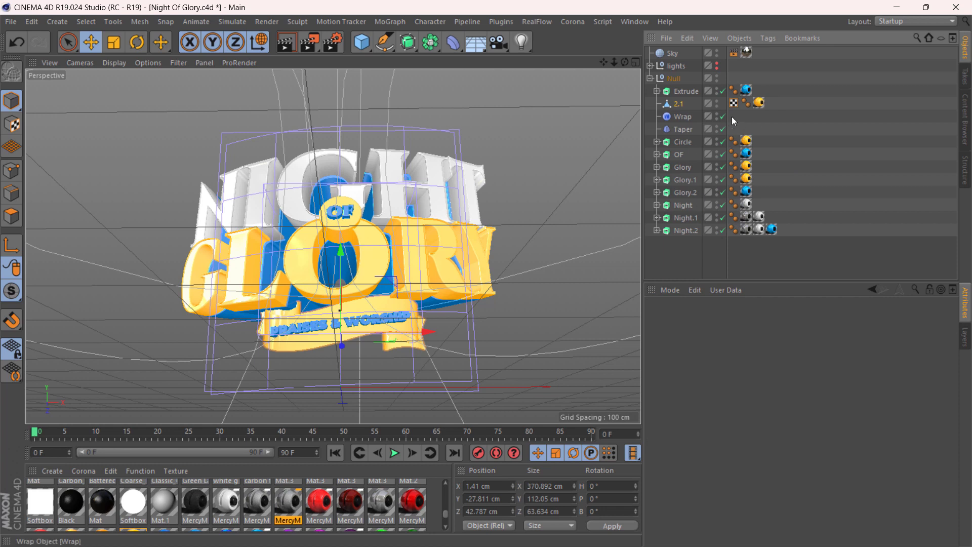
mouse_move(743, 180)
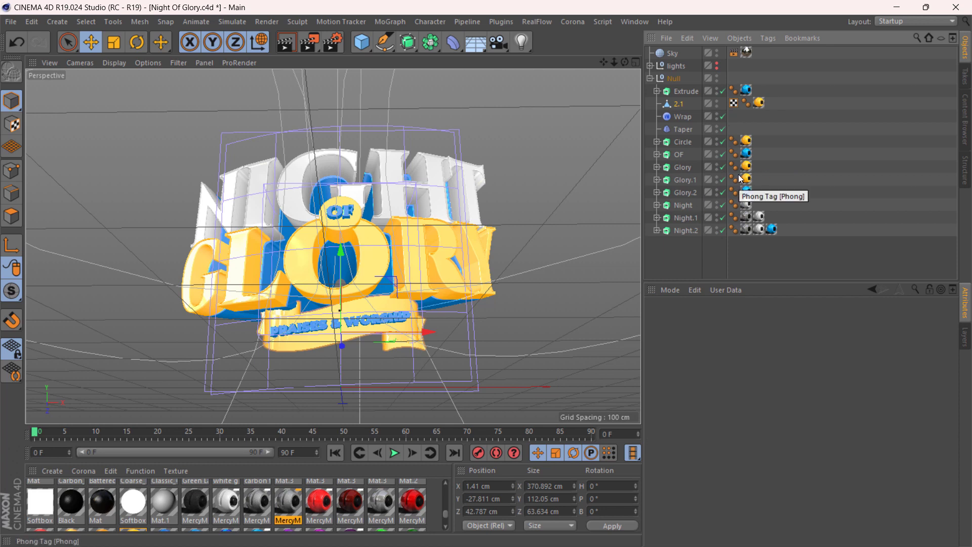
mouse_move(453, 267)
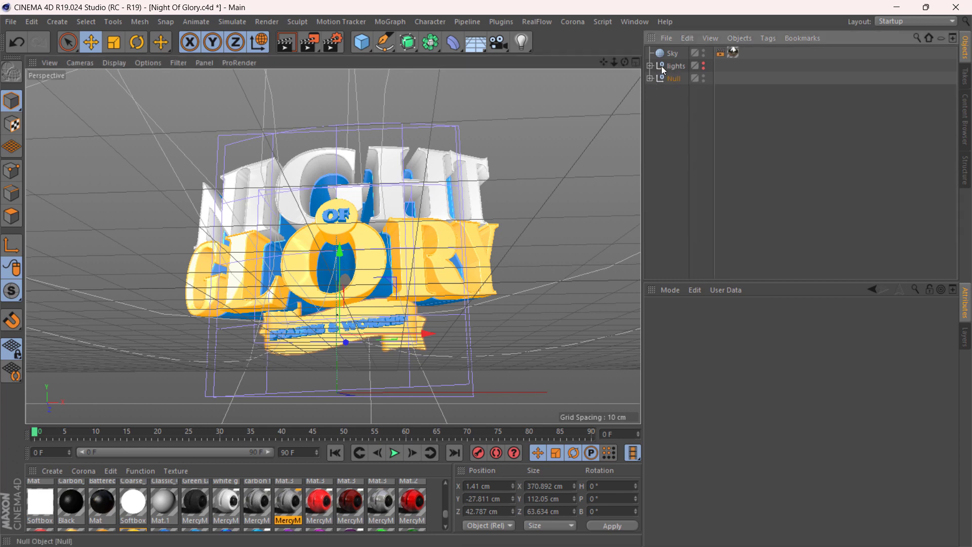
Step: Expand the lights null to list Softbox, Softbox.1, OverHead Softbox and OverHead Softbox.1
left_click(649, 66)
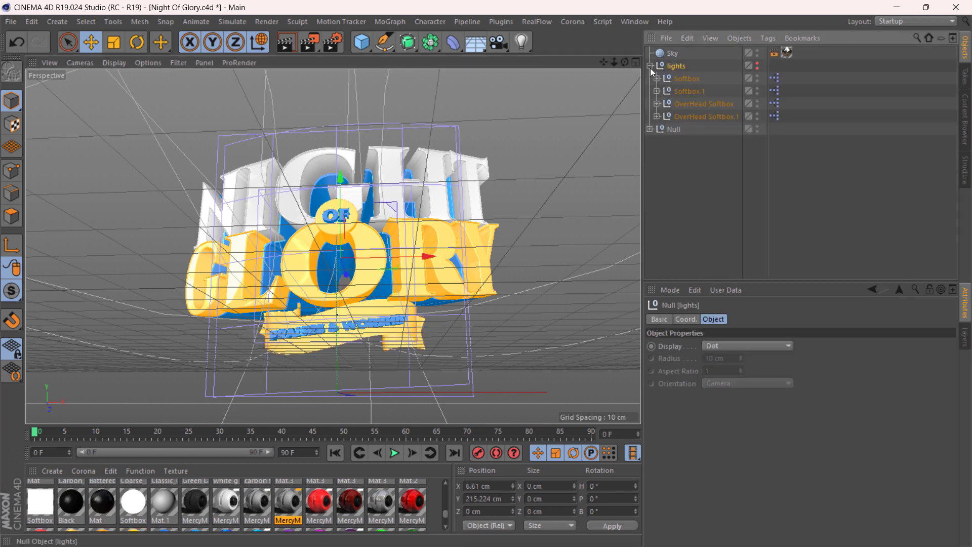
left_click(685, 78)
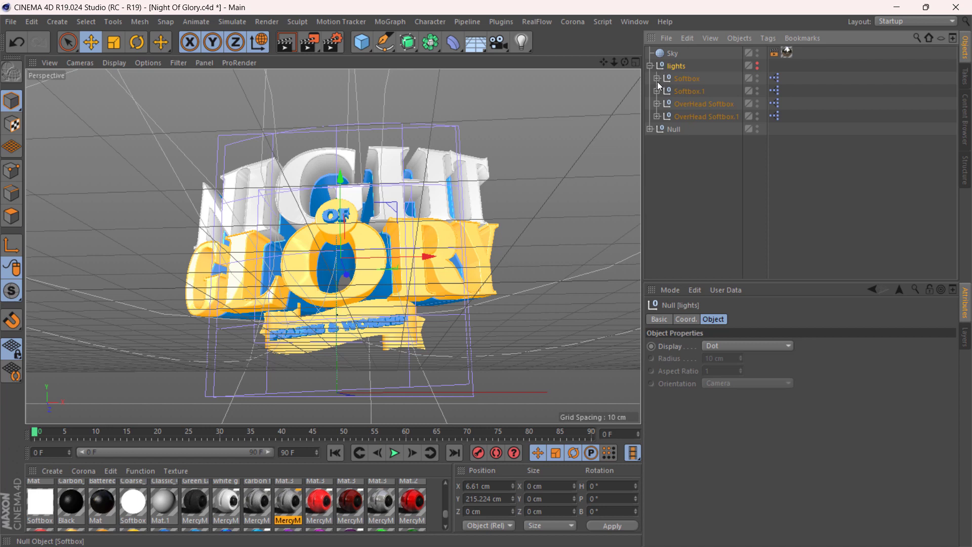
mouse_move(651, 69)
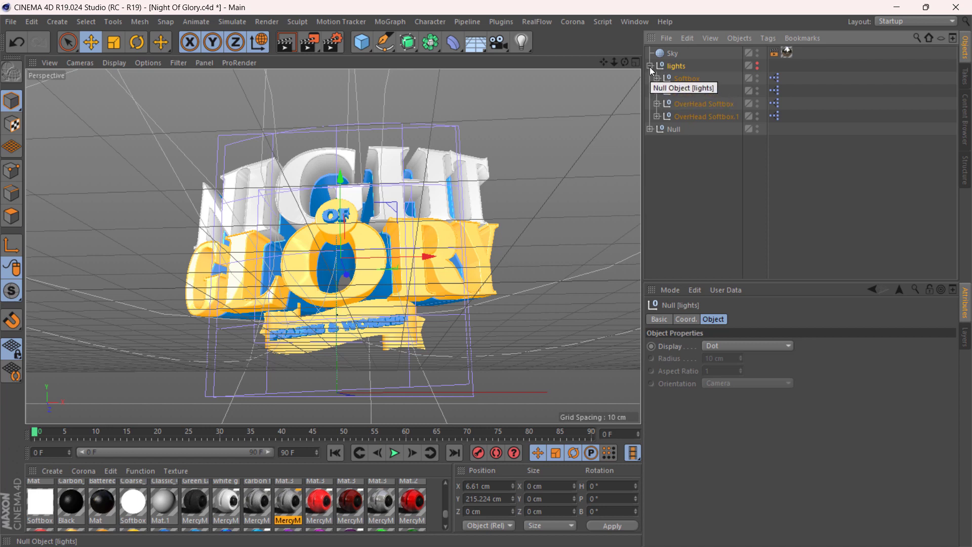
left_click(650, 65)
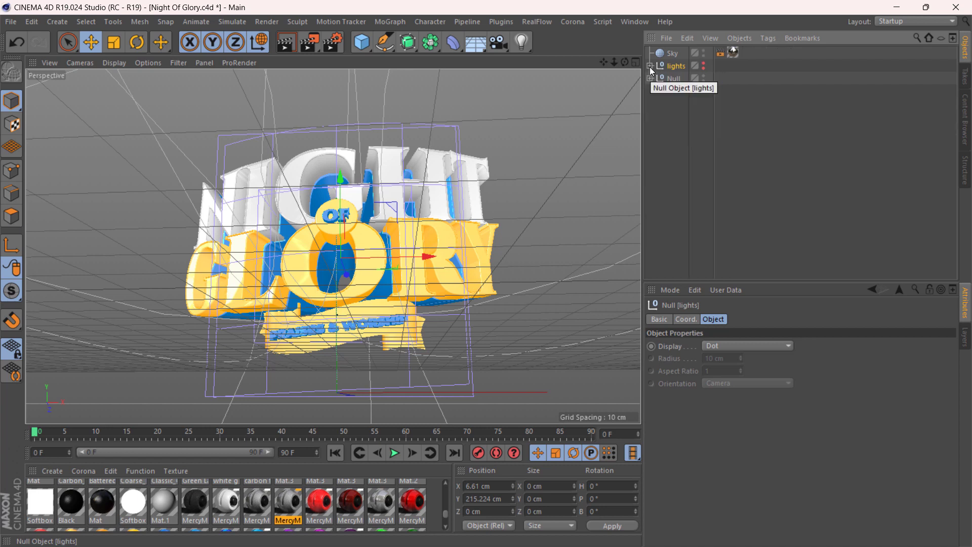
left_click(651, 66)
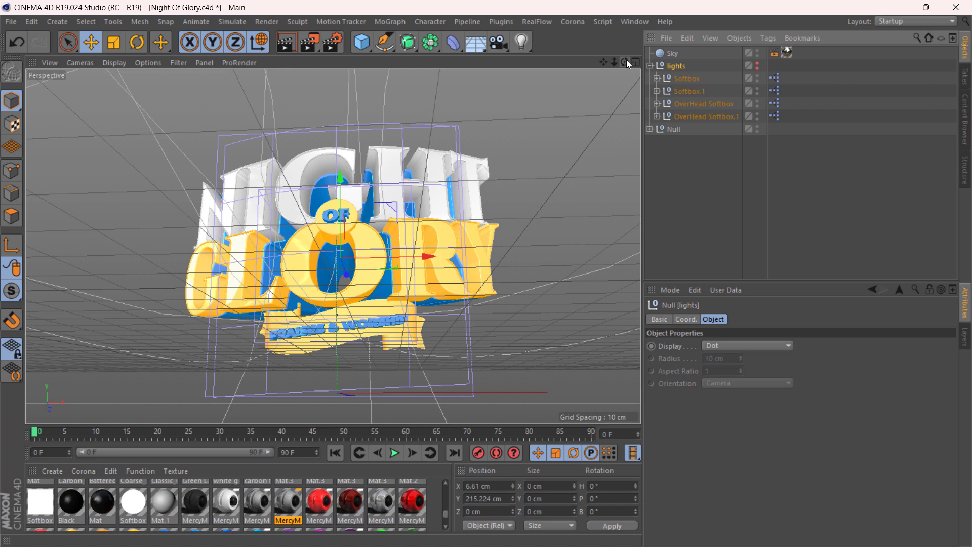
mouse_move(660, 137)
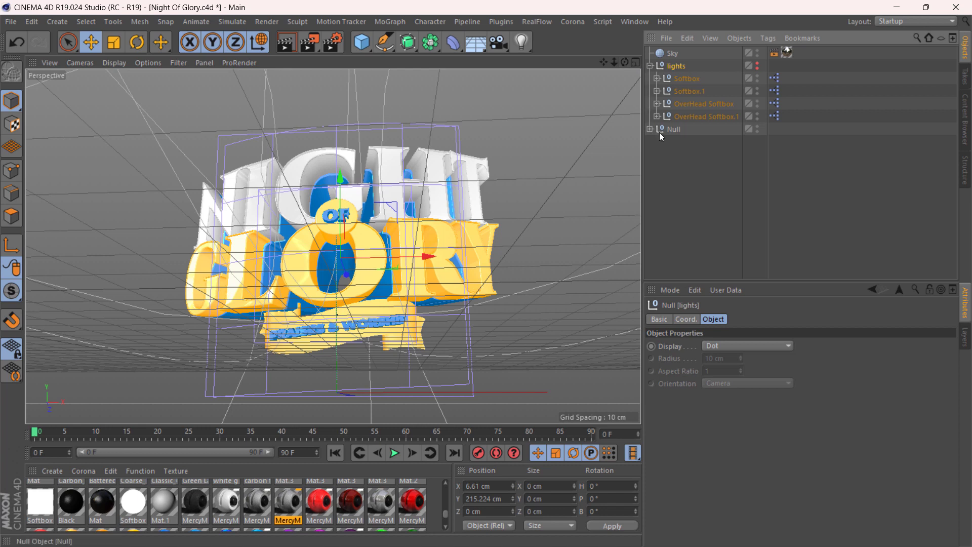
mouse_move(661, 130)
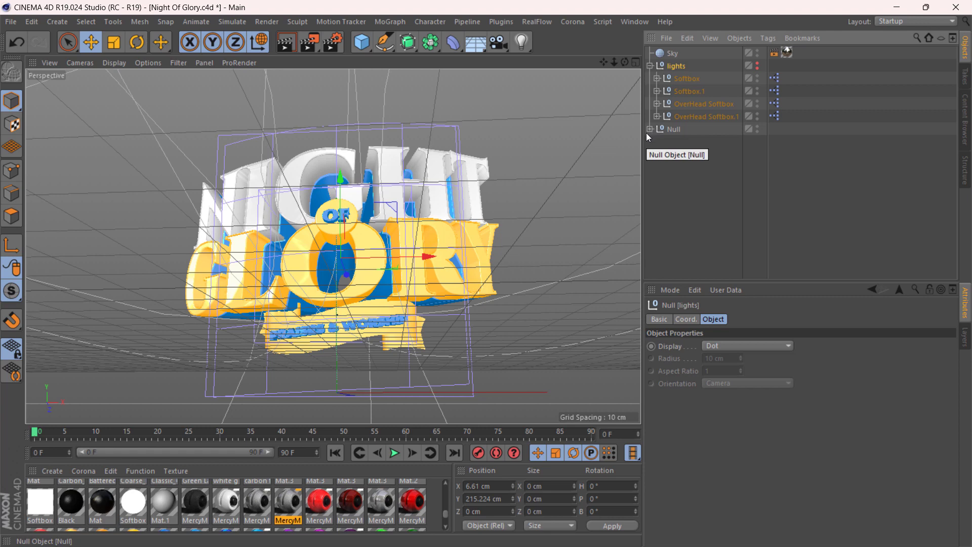